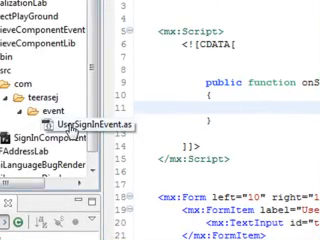
Open UserSignInEvent.as, then return to SignInComponent.mxml.
{"action": "double_click", "coordinate": [54, 128]}
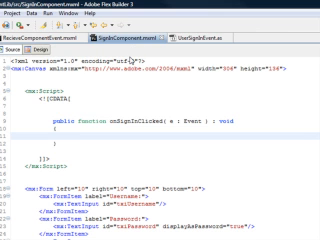
In onSignInClicked, create a UserSignInEvent from txiUsername and txiPassword text and dispatch it.
{"action": "type", "text": "var"}
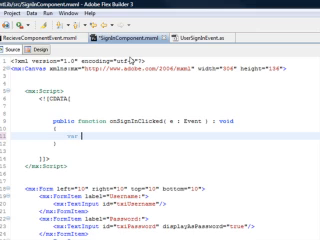
{"action": "type", "text": "us"}
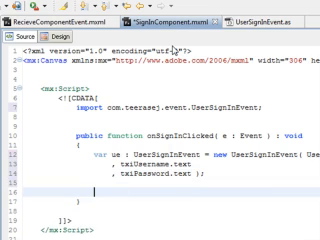
{"action": "type", "text": "dispatchEvent"}
{"action": "type", "text": "[Event"}
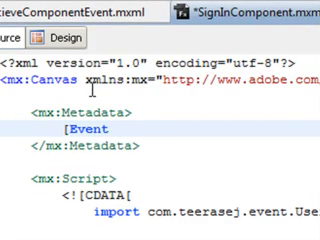
Add [Event(name="userSignIn", type="com.teerasej.event.UserSignInEvent")] metadata to SignInComponent.mxml.
{"action": "type", "text": "(name"}
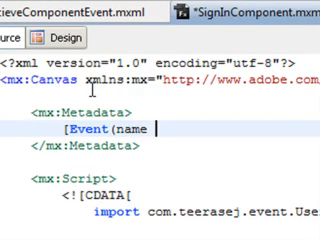
{"action": "type", "text": "=\"\","}
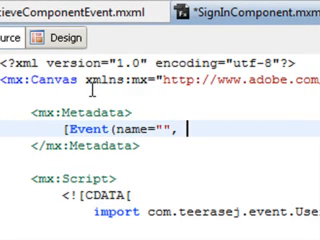
{"action": "type", "text": "type=\"\")]"}
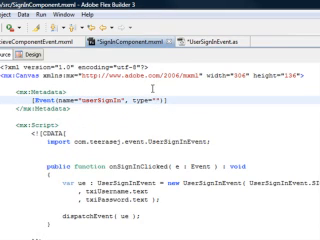
{"action": "type", "text": "com.teerasej.event.U"}
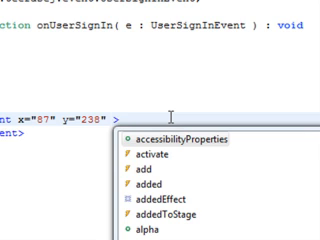
Write onUserSignIn(e:UserSignInEvent) and set userSignIn="{onUserSignIn(event)}" on the SignInComponent tag.
{"action": "type", "text": "userSignIn=\""}
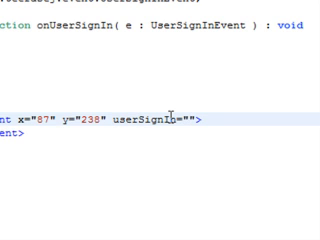
{"action": "type", "text": "onUser"}
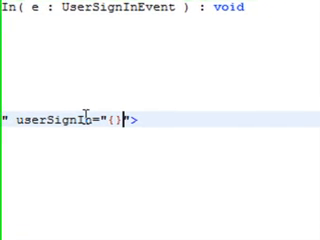
{"action": "type", "text": "onuser"}
{"action": "type", "text": "Al"}
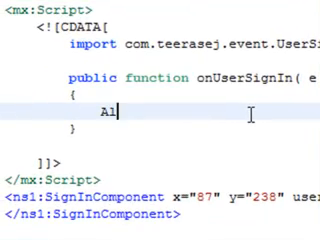
Start Alert.show in onUserSignIn with the greeting text "Hello, Mr.".
{"action": "type", "text": "ert.show( \""}
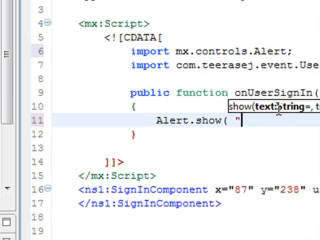
{"action": "key", "text": "Backspace"}
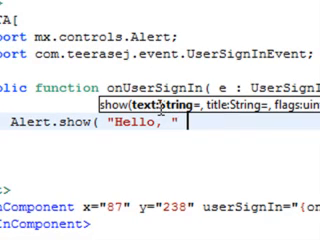
{"action": "type", "text": "+"}
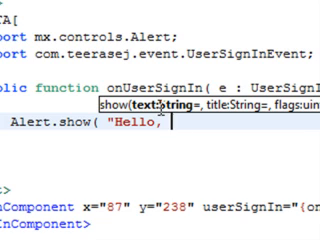
{"action": "type", "text": "Mr.\""}
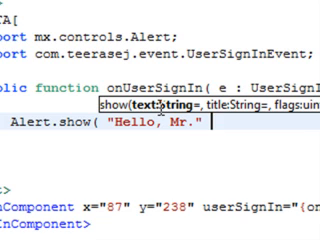
Append e.username to the greeting and title the alert "User interaction".
{"action": "type", "text": "+ e.username , \""}
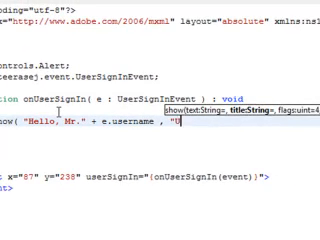
{"action": "type", "text": "User interf"}
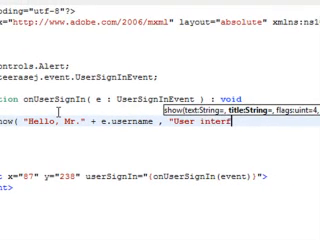
{"action": "type", "text": "action"}
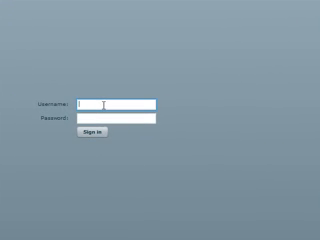
Sign in to the running app as "Teerasej" with a password.
{"action": "type", "text": "Teerasej"}
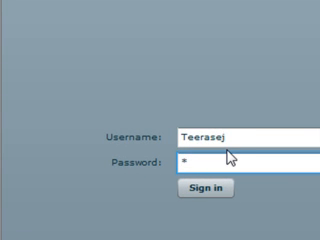
{"action": "type", "text": "*"}
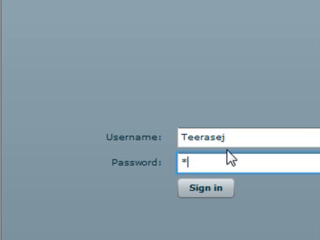
{"action": "left_click", "coordinate": [204, 188]}
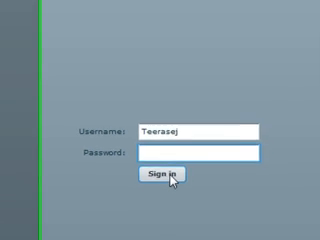